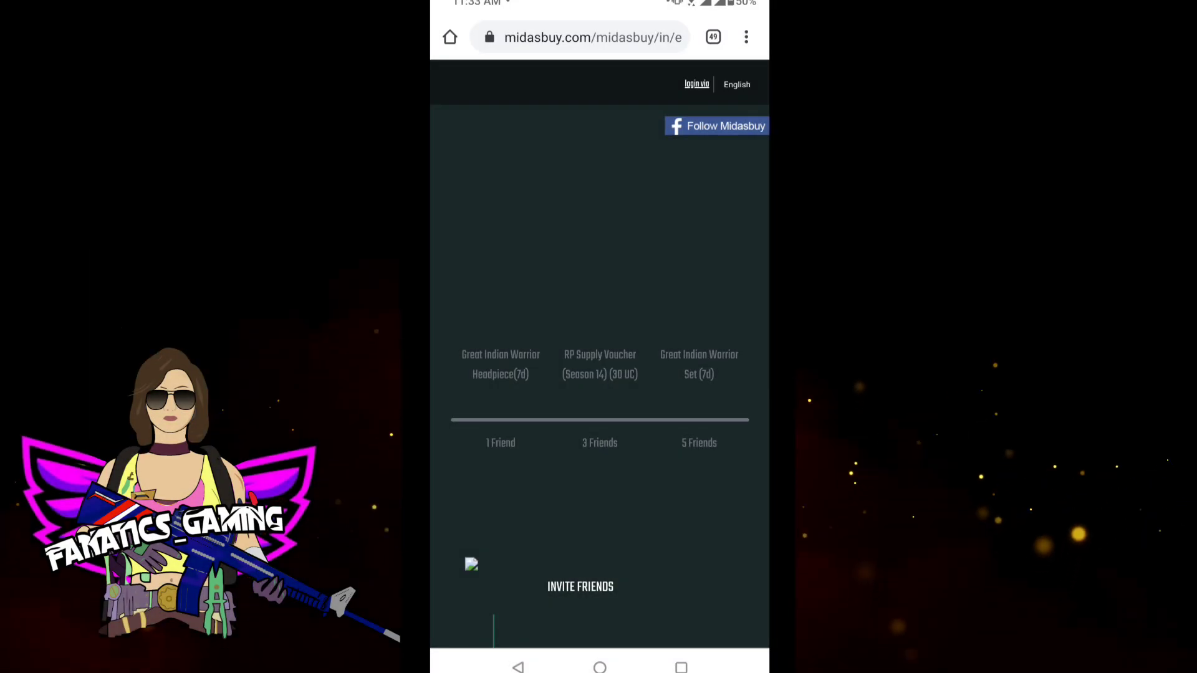
Scroll past the 1, 3 and 5 friend reward tiers to the Invite Friends steps.
scroll(down, 3)
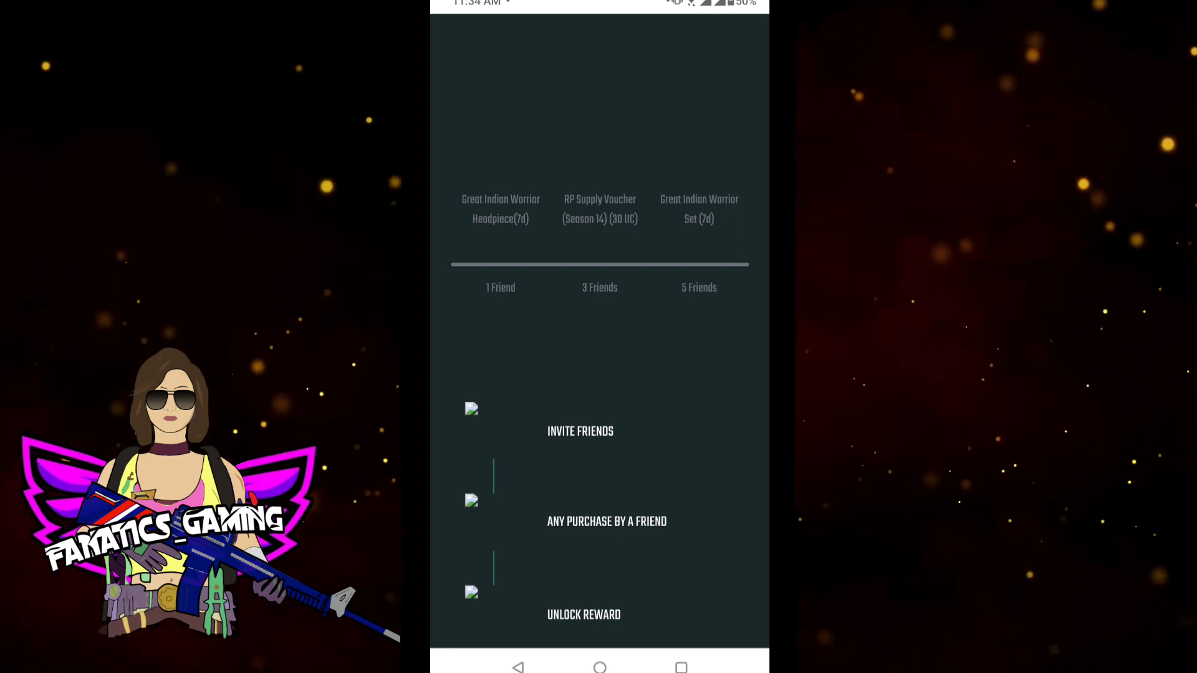
Scroll to the Event Period 07/24-08/04 and the Event Details rules.
scroll(up, 3)
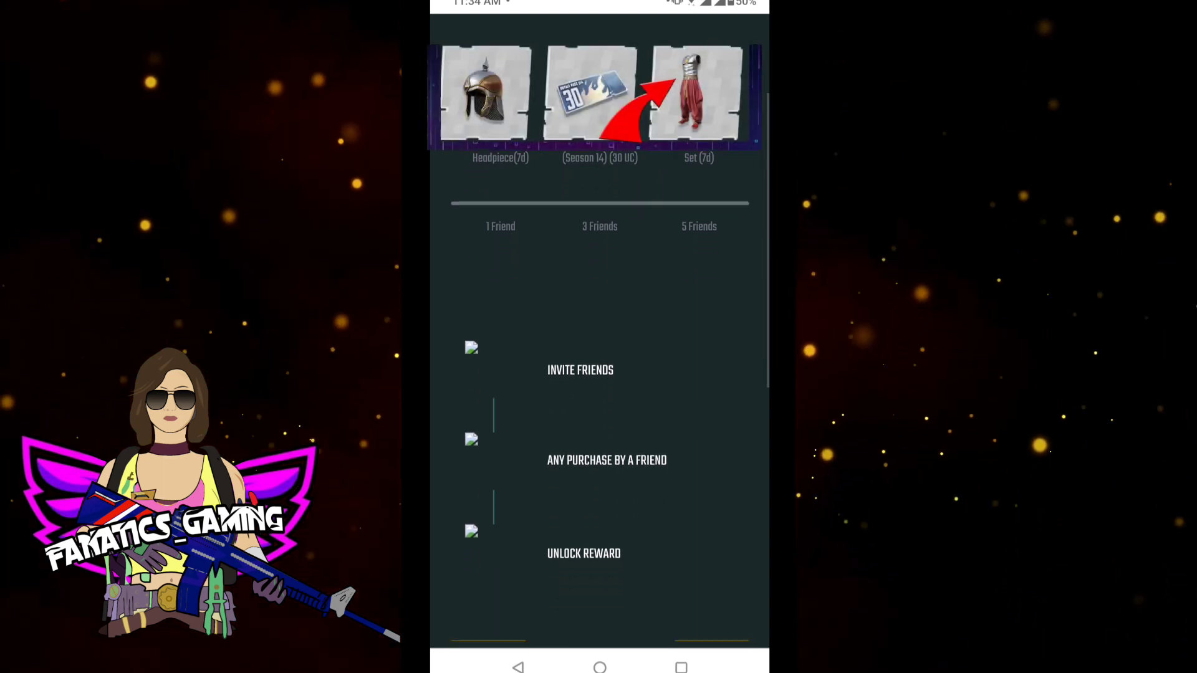
scroll(down, 3)
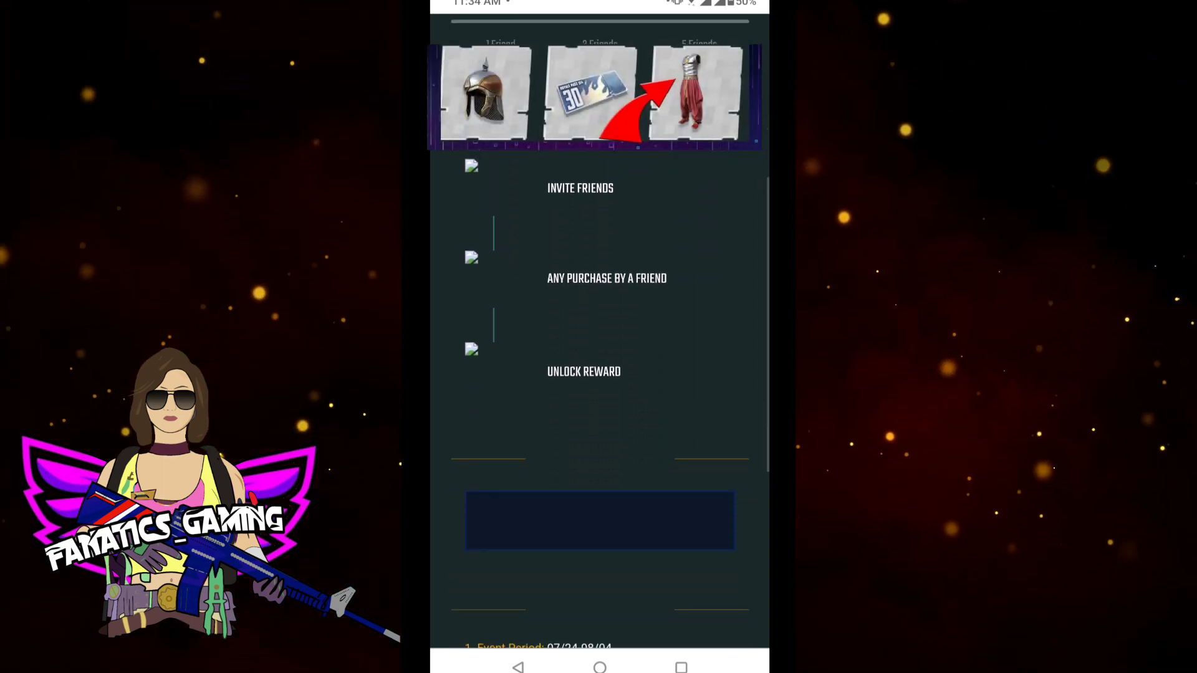
scroll(down, 3)
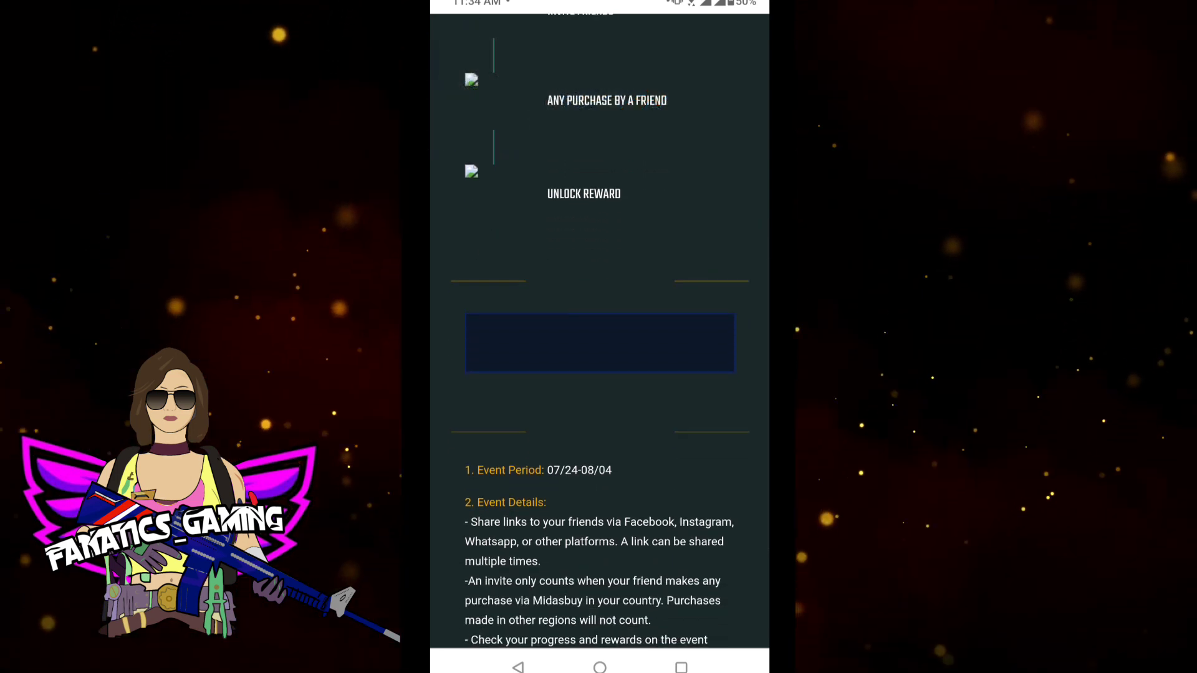
Scroll through the remaining event rules down to collecting rewards inside PUBG MOBILE.
scroll(down, 3)
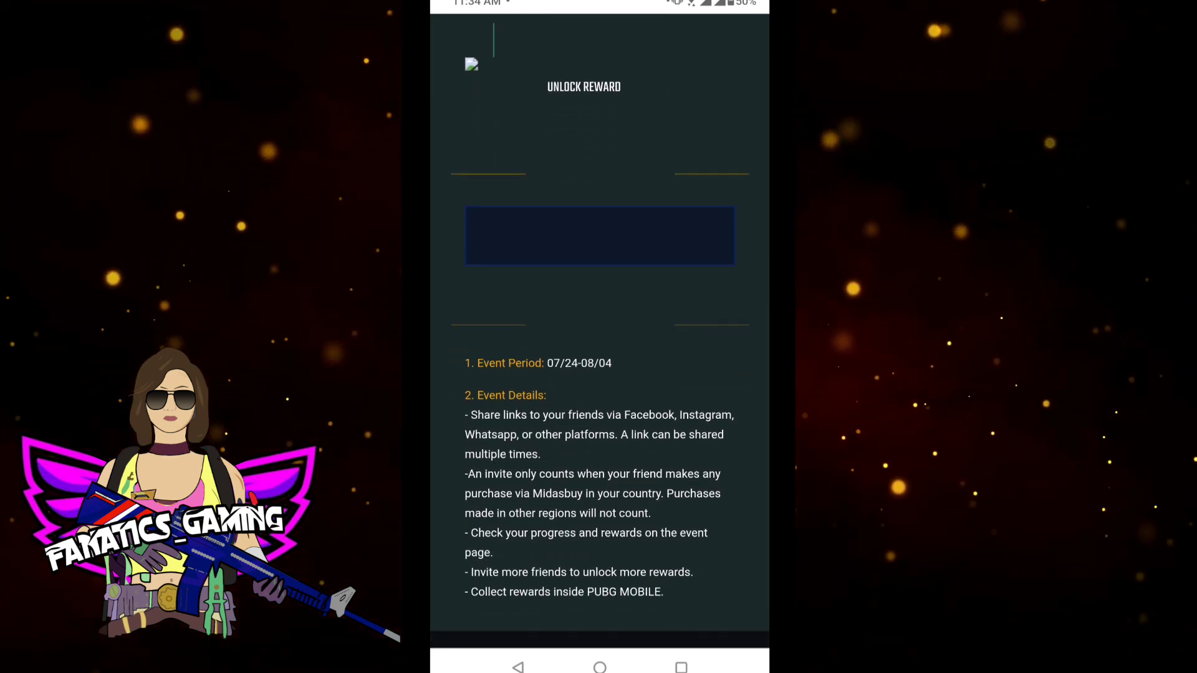
scroll(down, 3)
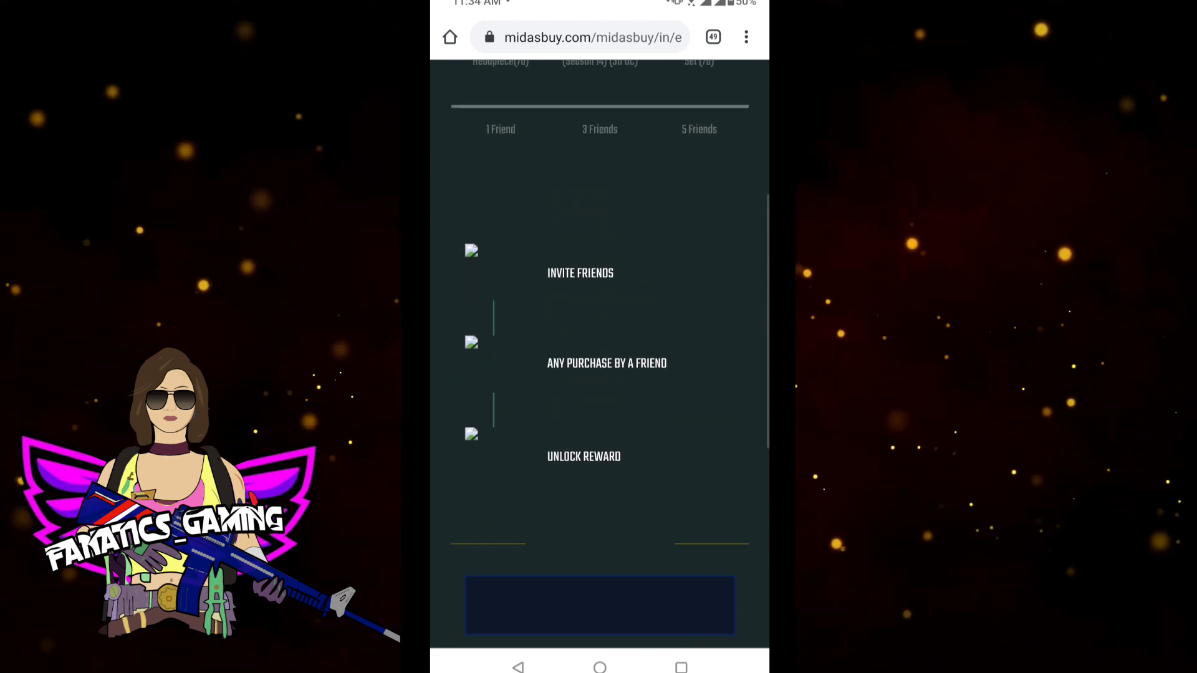
Return to the page top and go to the Midasbuy login/register screen via the 'login via' link.
scroll(up, 3)
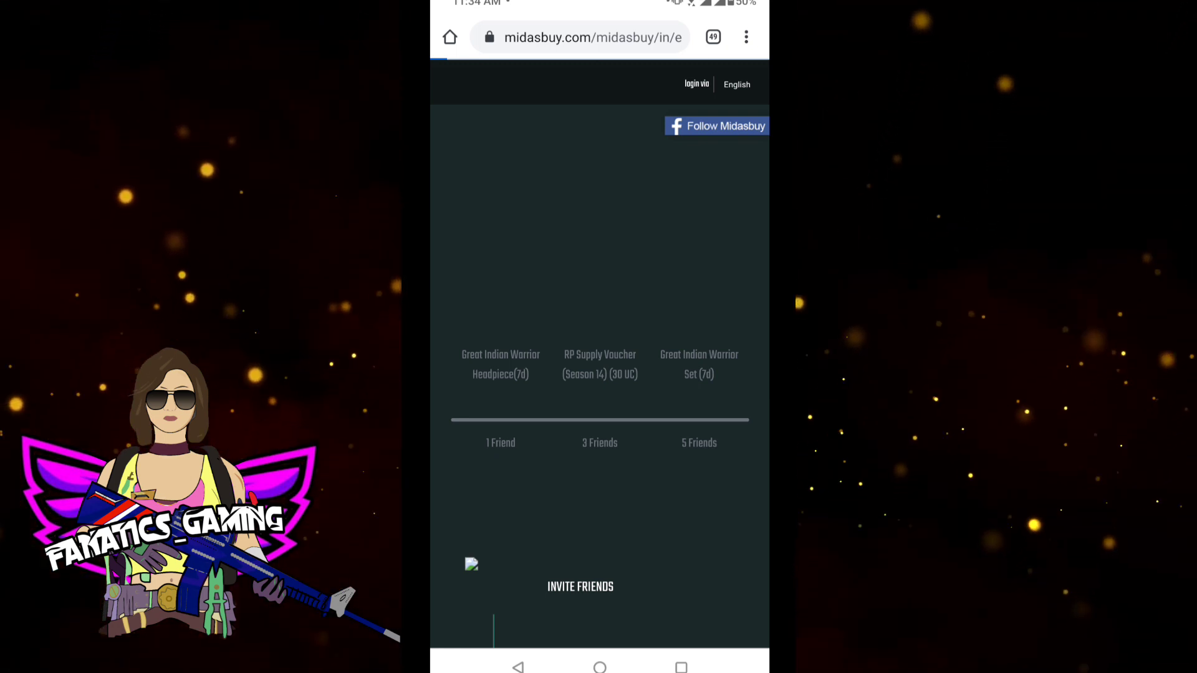
click(696, 84)
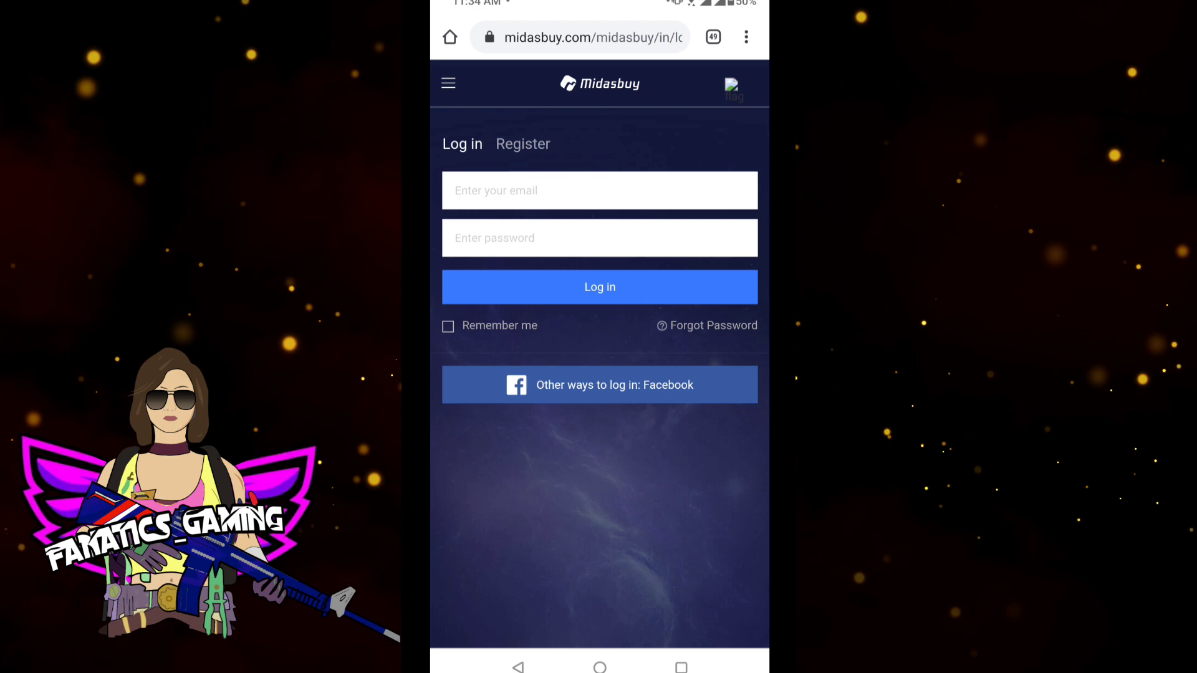